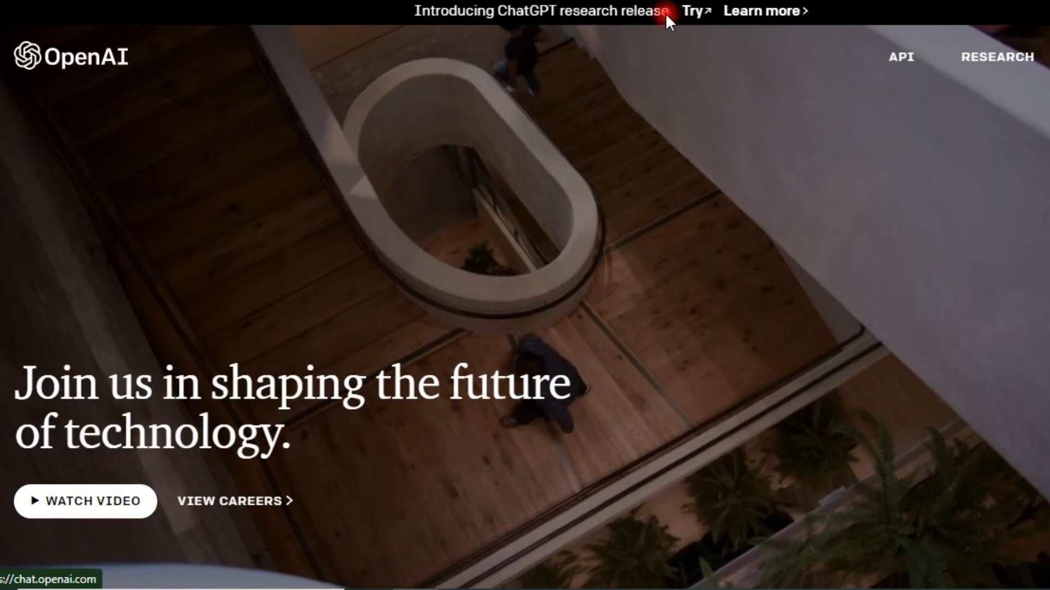
Switch to the google.co.uk tab and focus its search box.
click(693, 11)
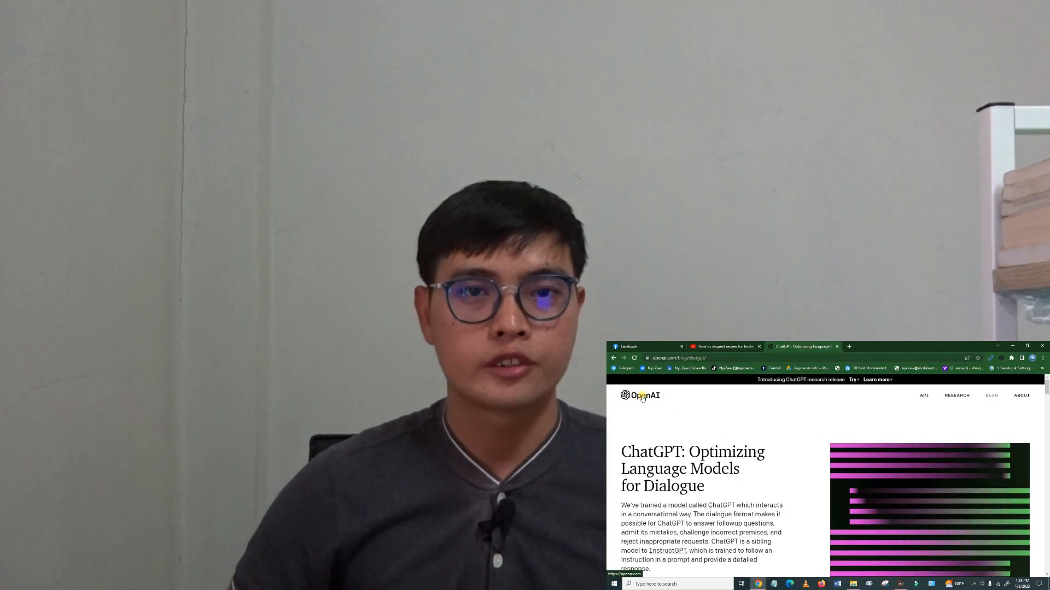
click(639, 395)
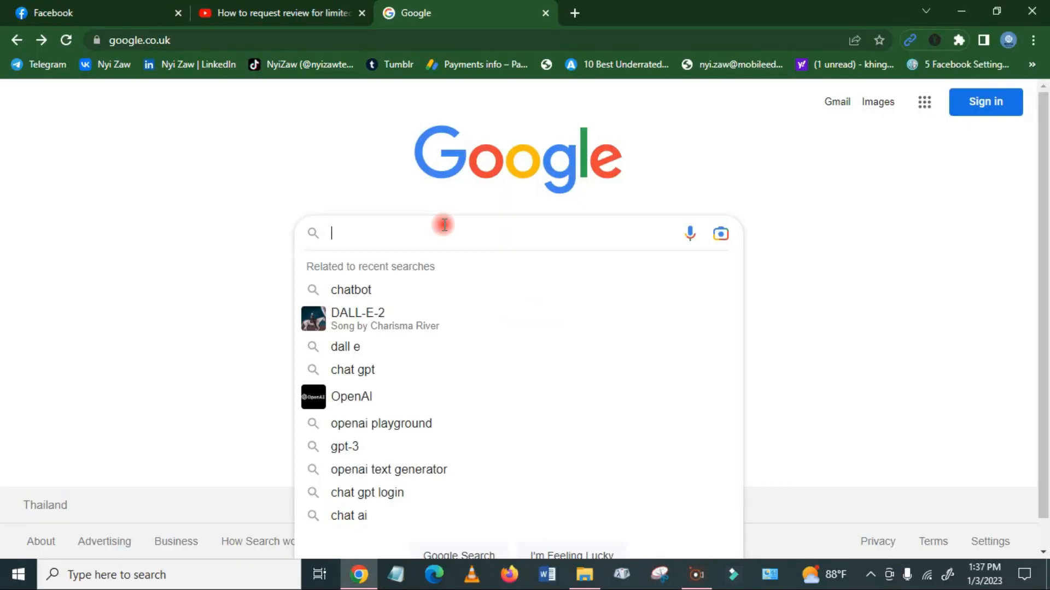
Search Google for 'chatgpt' and open the OpenAI ChatGPT blog post result.
text(chat)
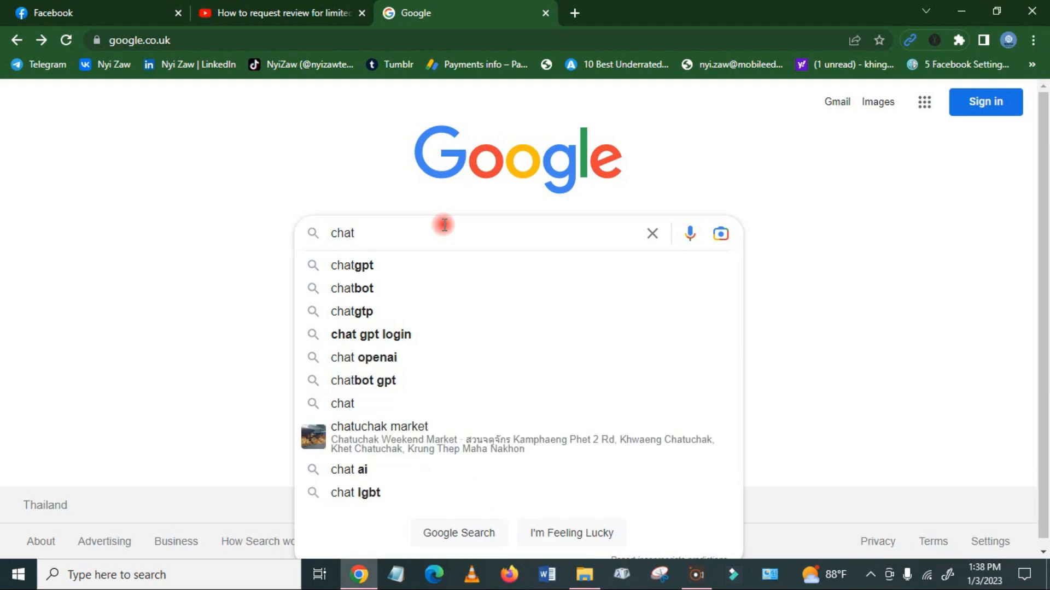
click(351, 265)
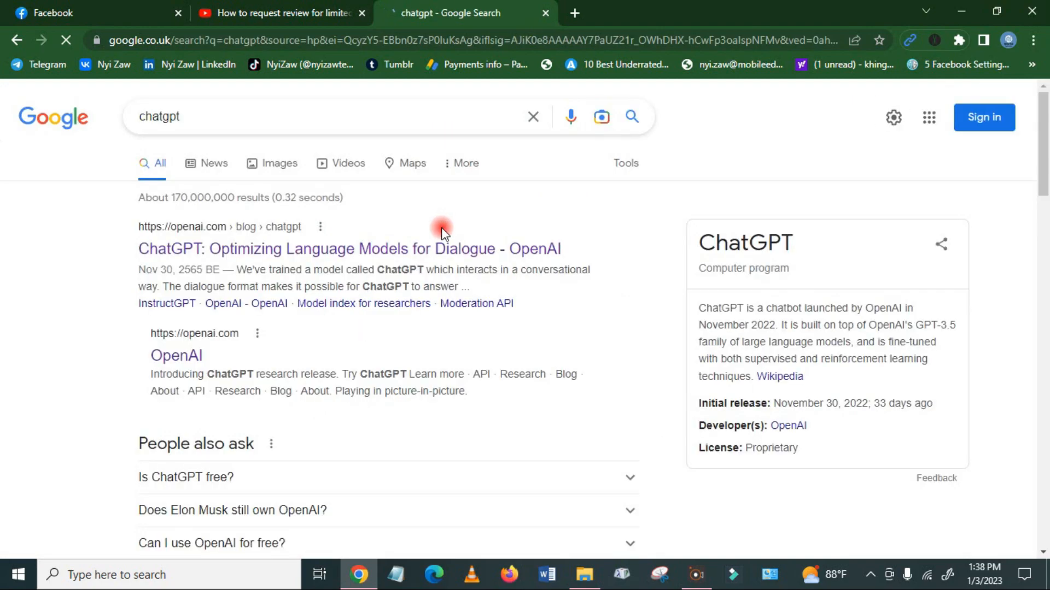
click(349, 249)
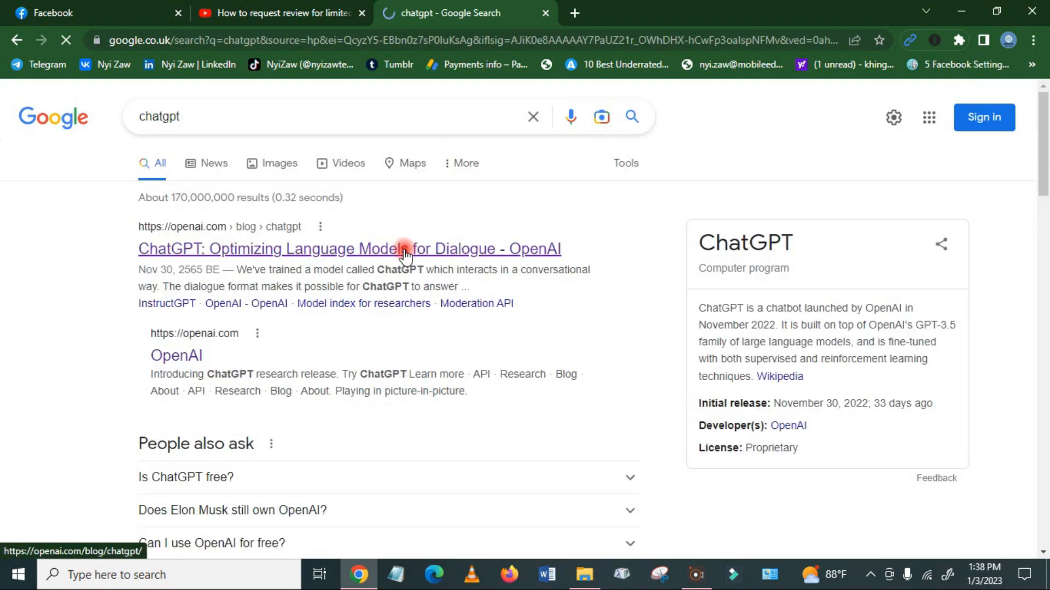
click(350, 248)
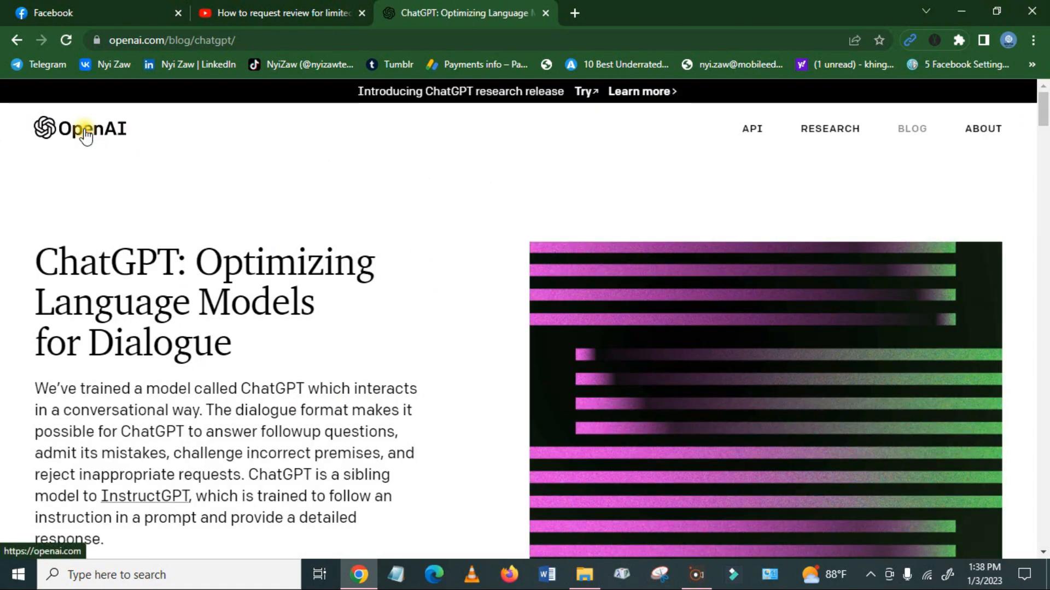
Go to the OpenAI homepage and follow the banner to try ChatGPT.
click(80, 128)
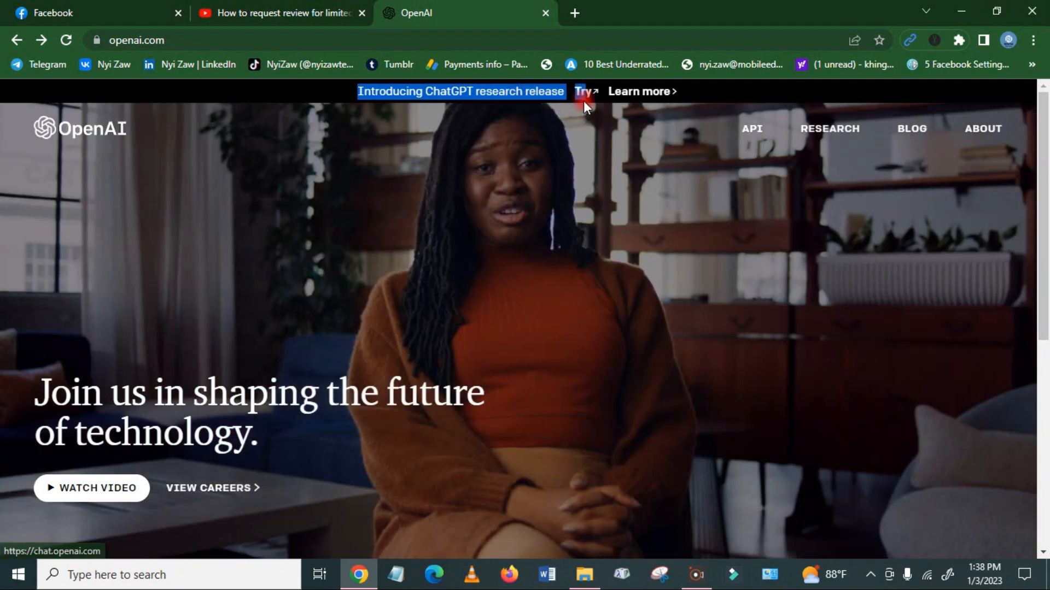
click(580, 92)
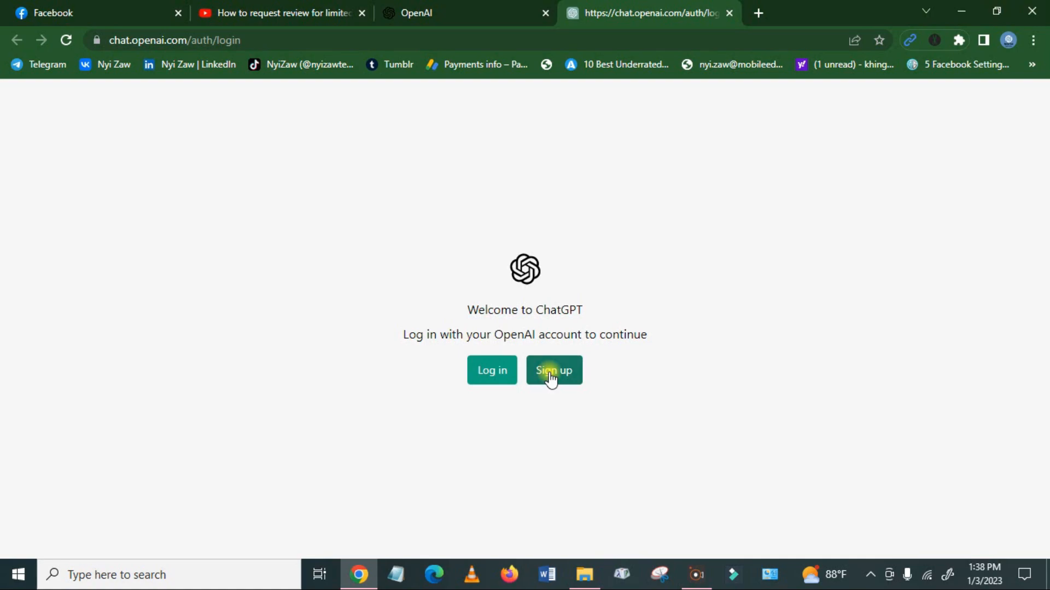
Start signing up and enter the gmail email address for the new account.
click(554, 371)
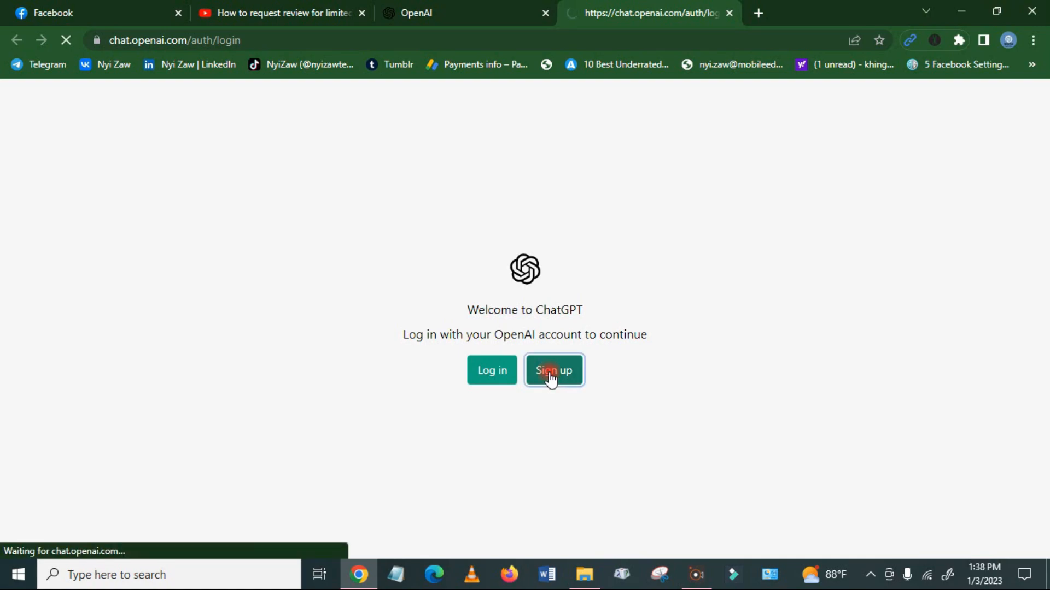
click(554, 371)
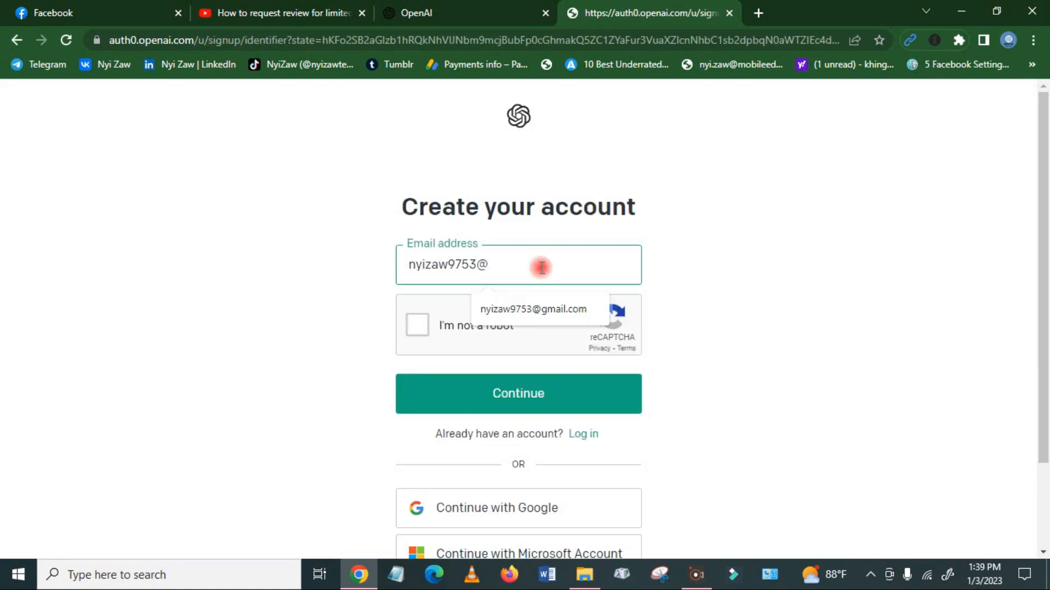
text(gmail.com)
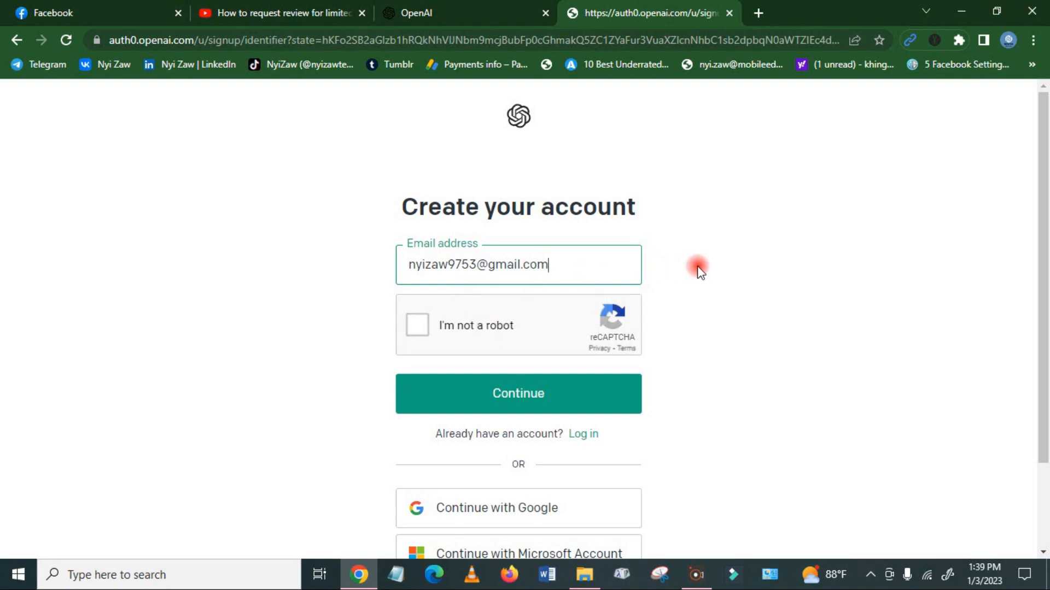
Pass the 'I'm not a robot' check and continue to the password step.
click(417, 326)
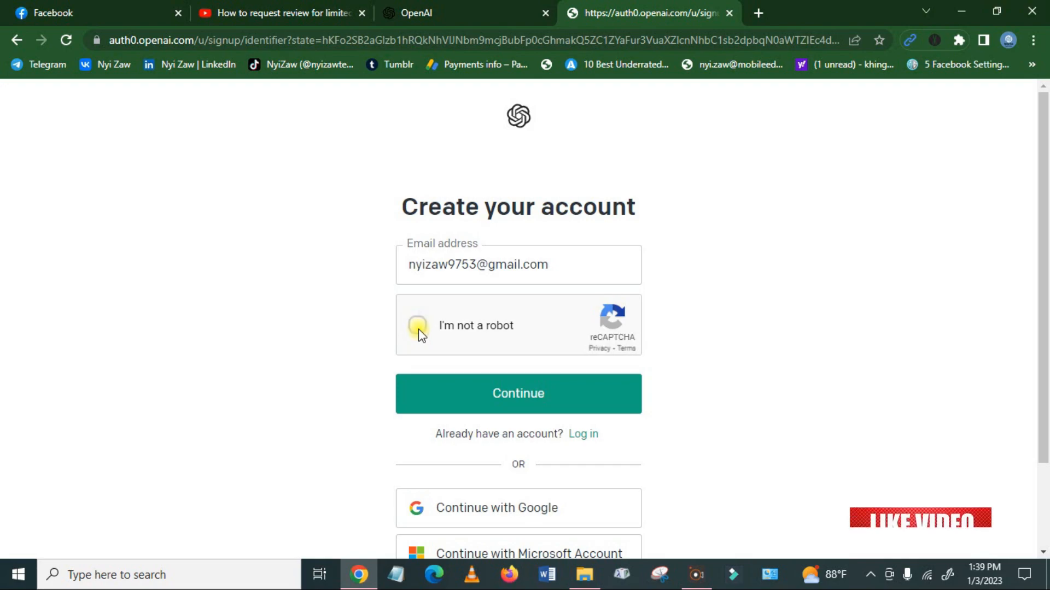
click(416, 326)
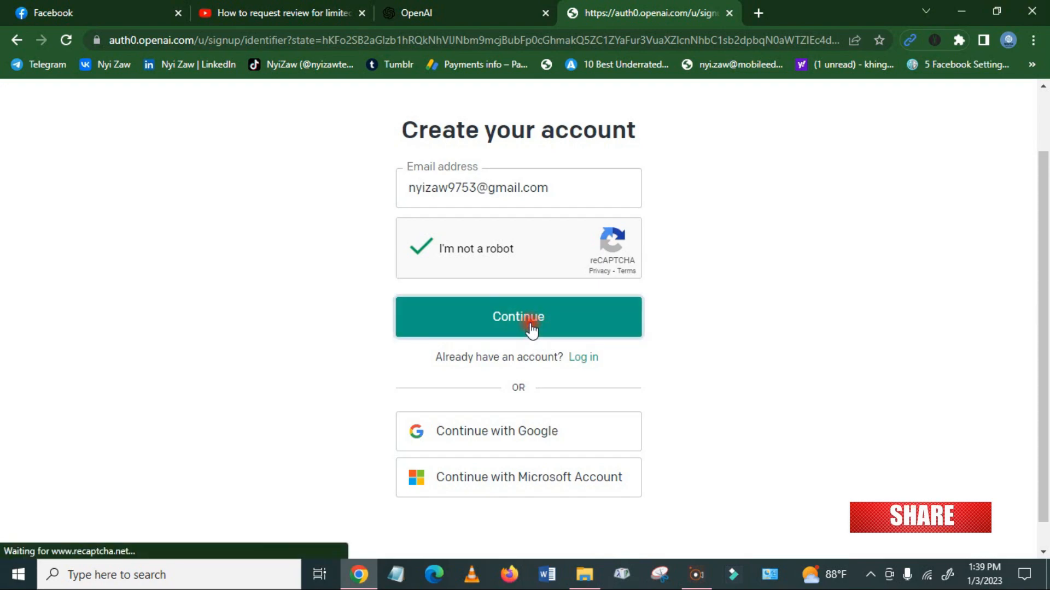
click(517, 317)
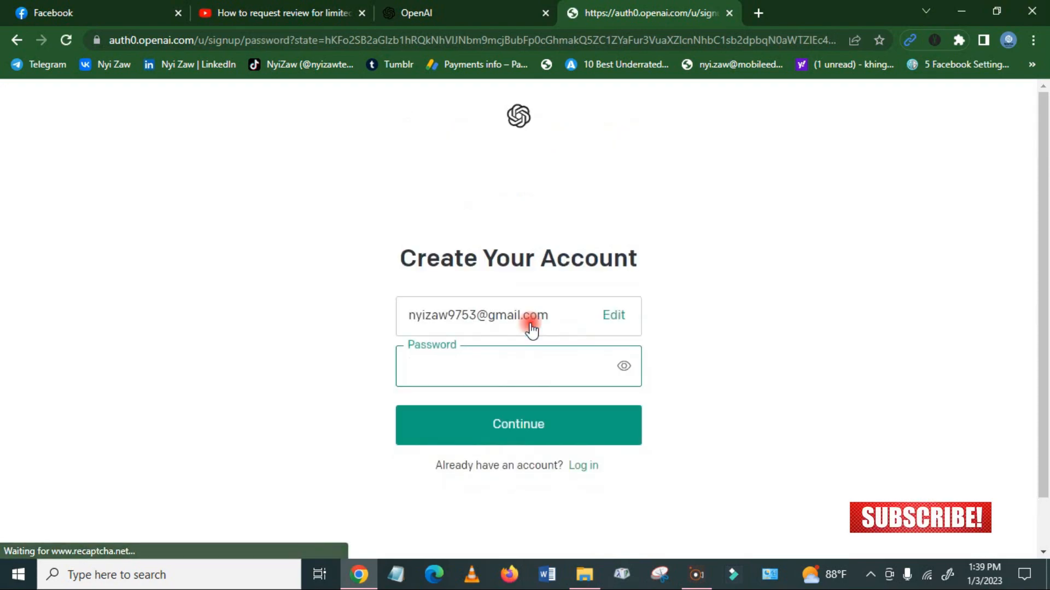
Paste a password from Notepad and submit it to create the account.
click(518, 367)
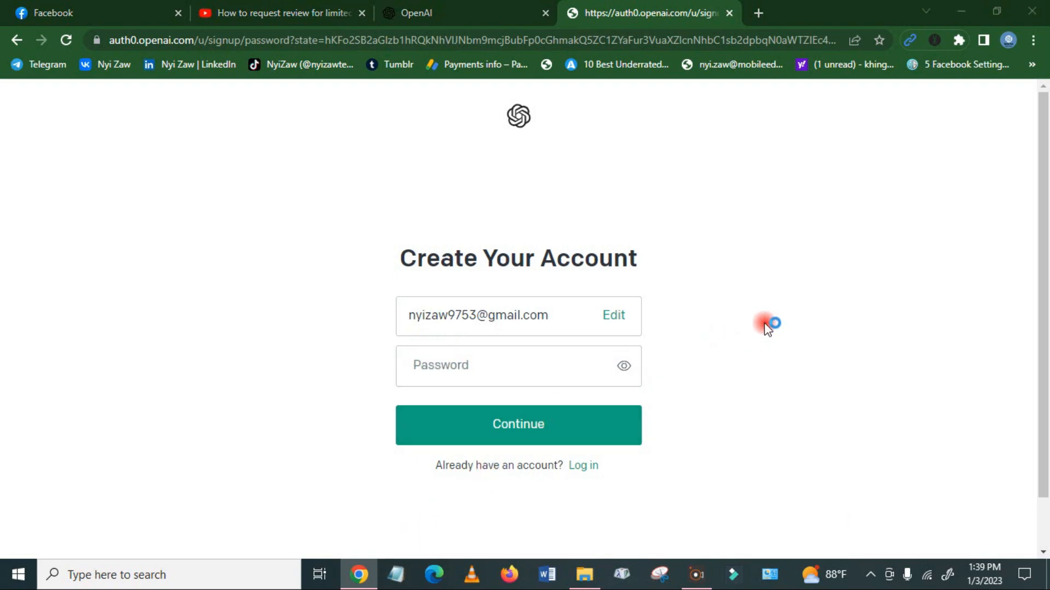
click(396, 574)
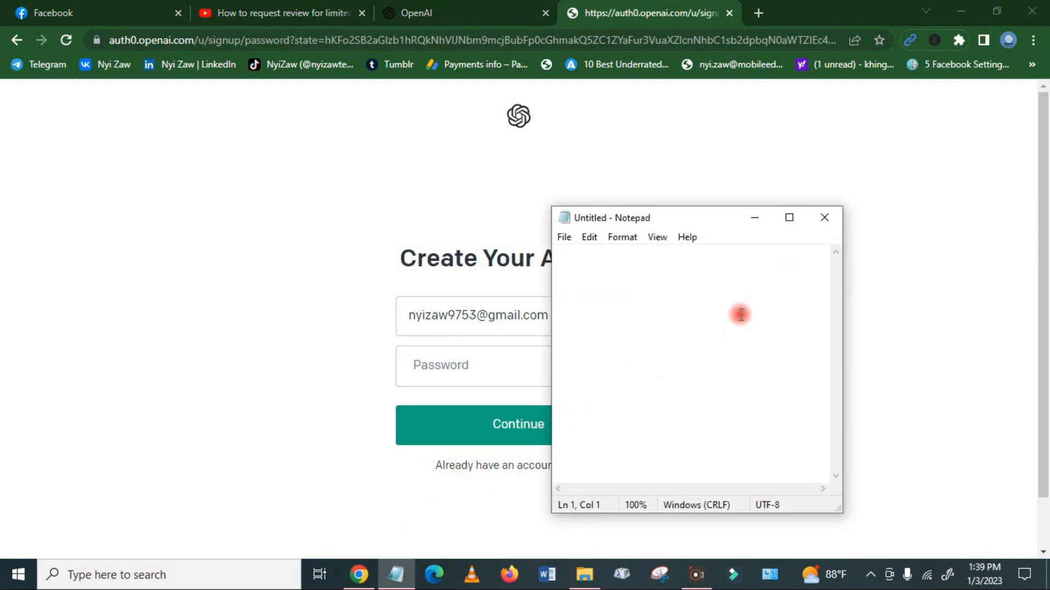
click(518, 400)
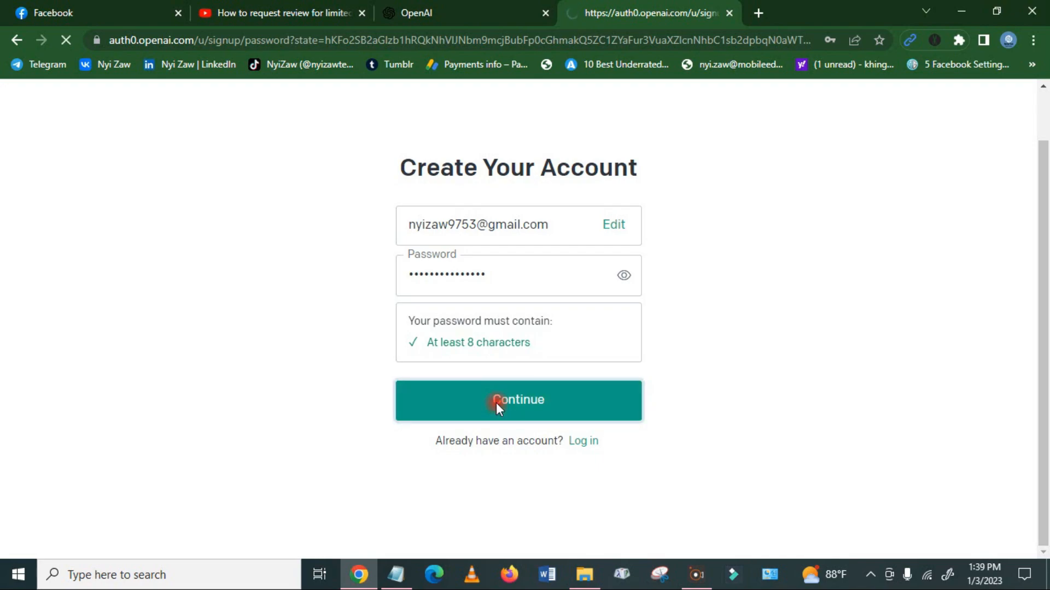
click(517, 400)
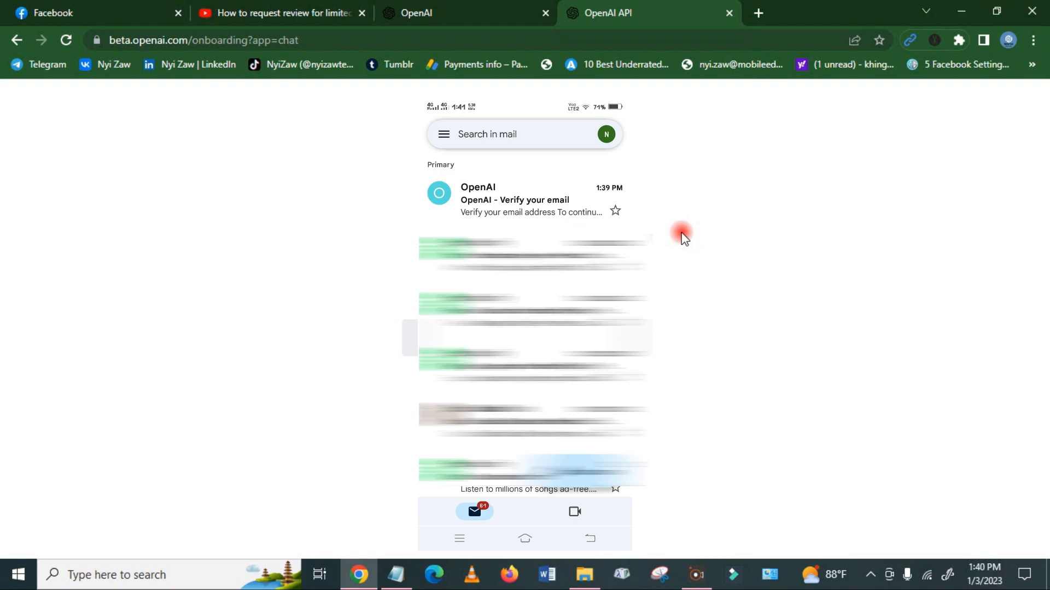
Verify the email address from the OpenAI email and return to chat.openai.com.
click(515, 199)
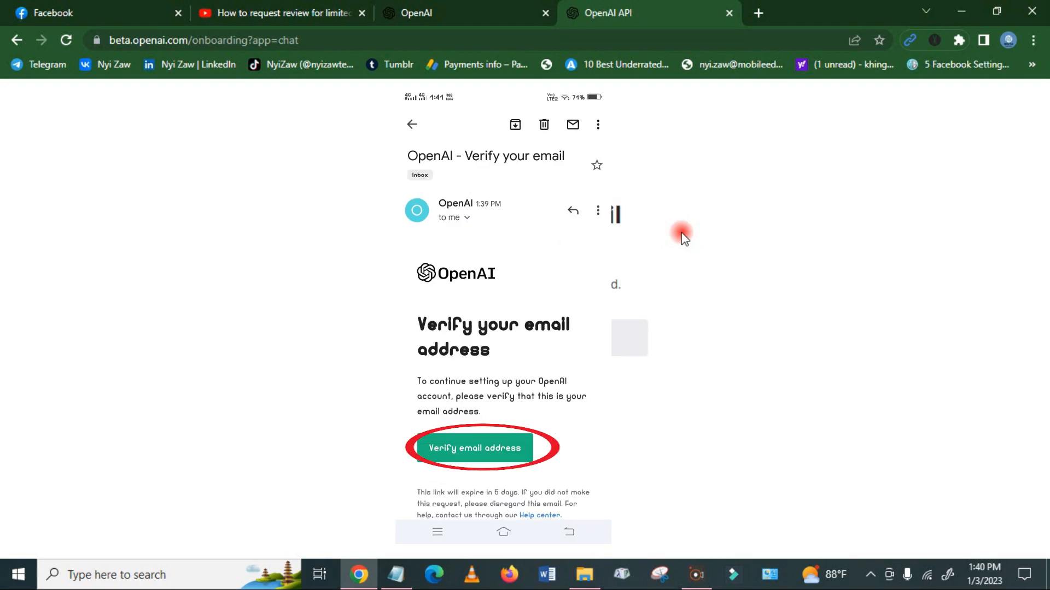
click(474, 448)
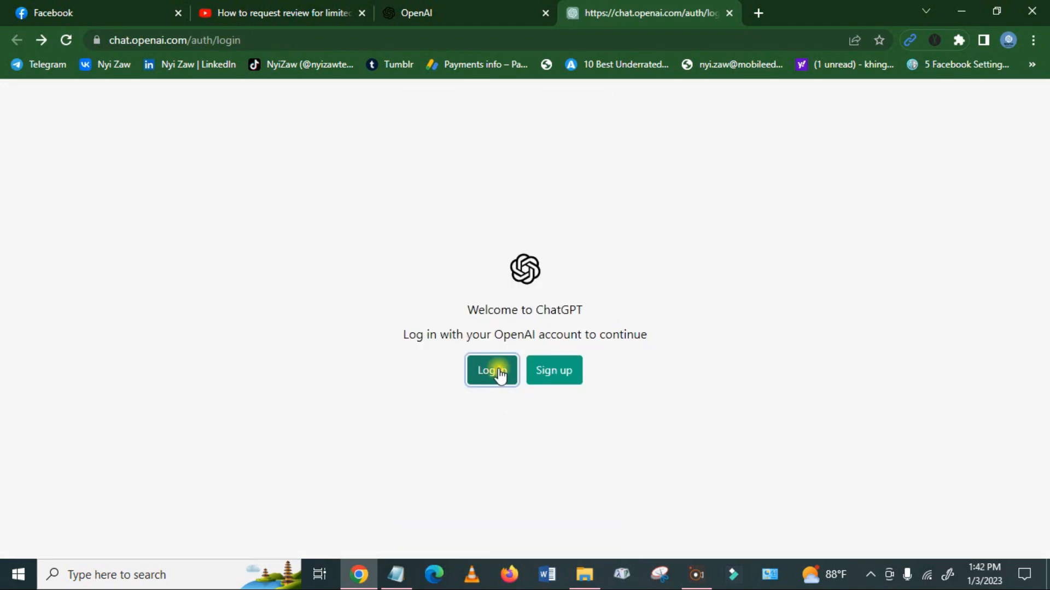
click(491, 371)
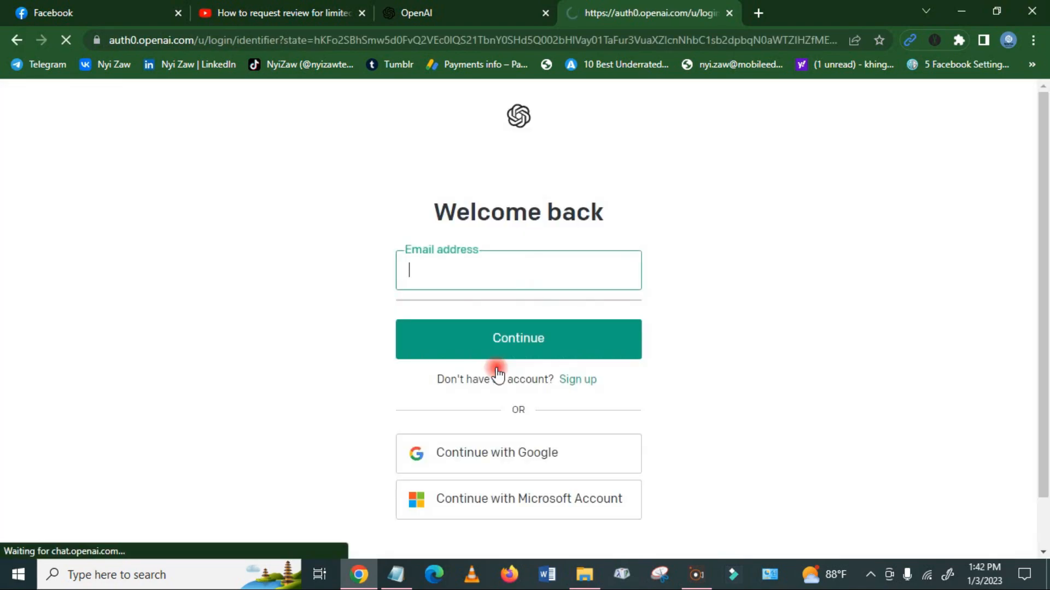
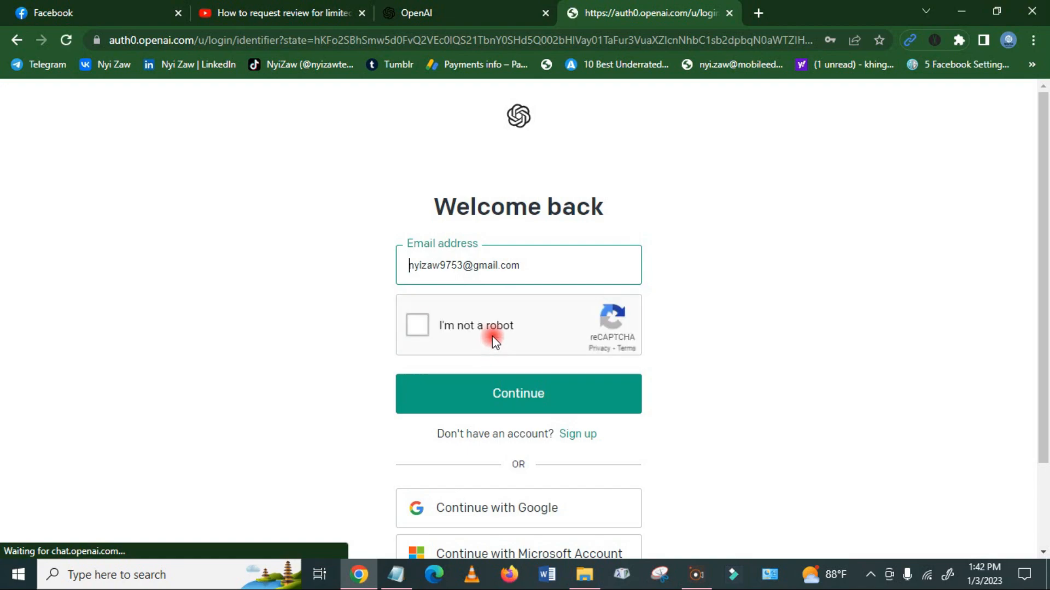
Pass the reCAPTCHA crosswalk challenge and continue to the password step.
click(416, 326)
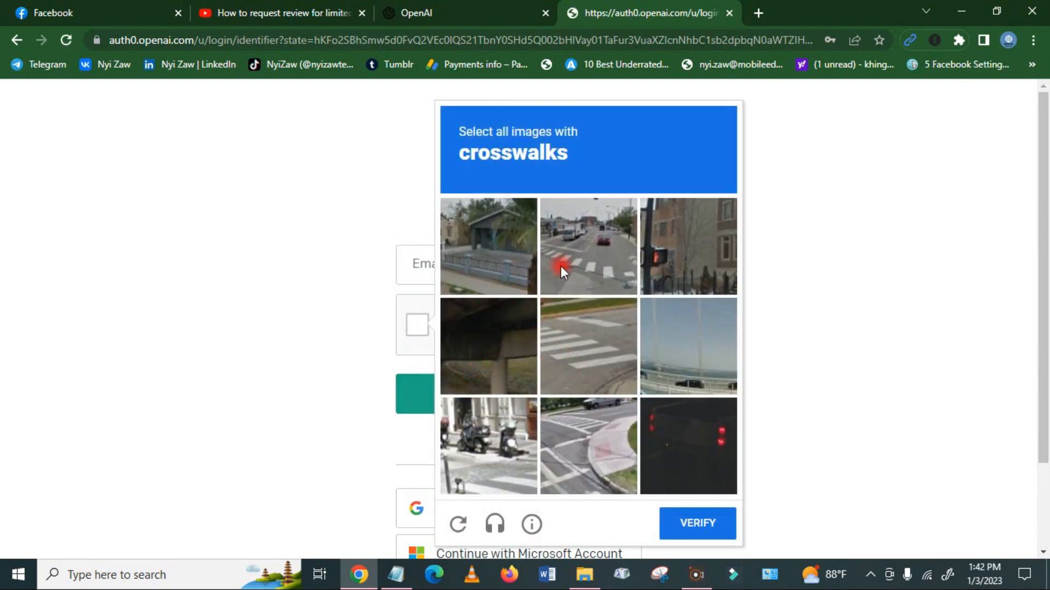
click(587, 246)
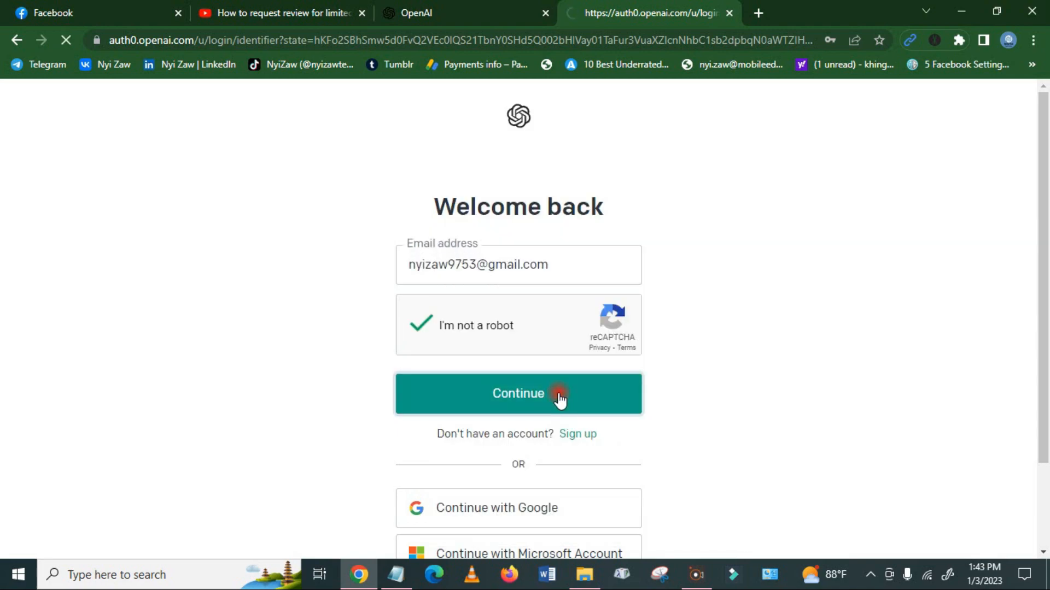
click(517, 393)
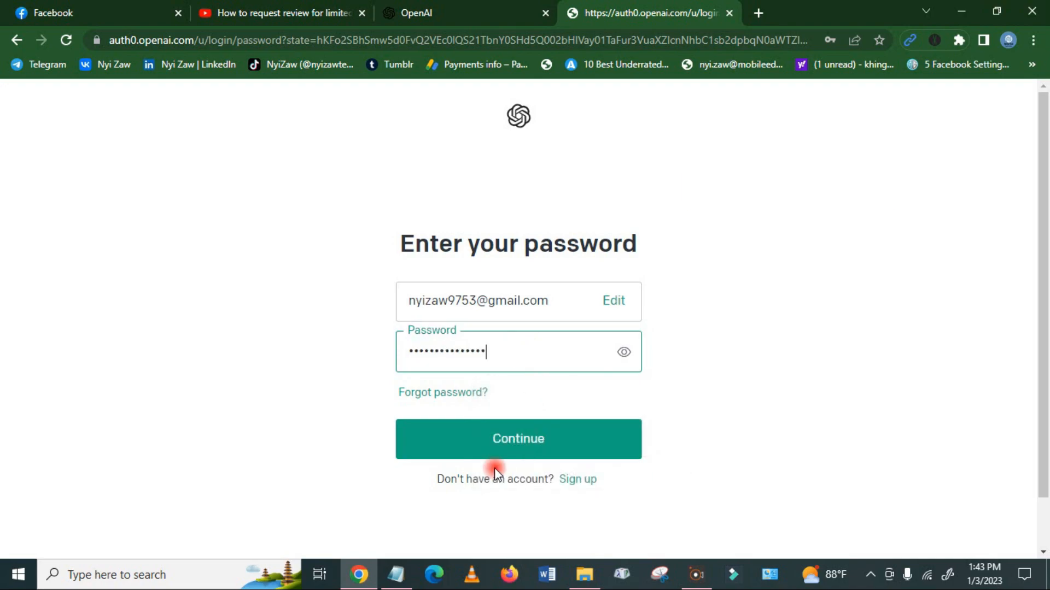
Submit the password to log in to the new account.
click(517, 440)
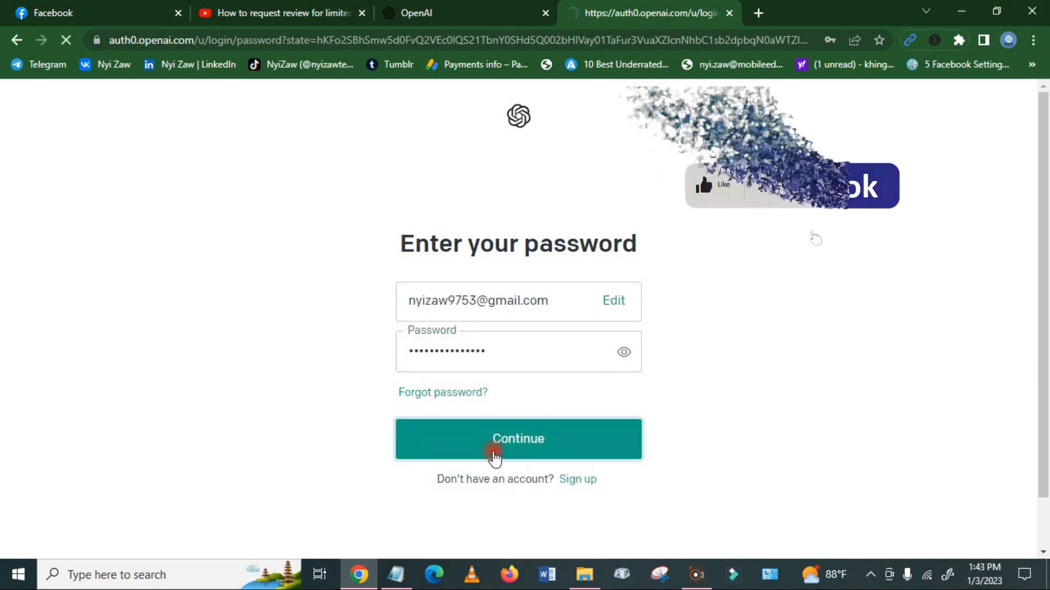
click(517, 439)
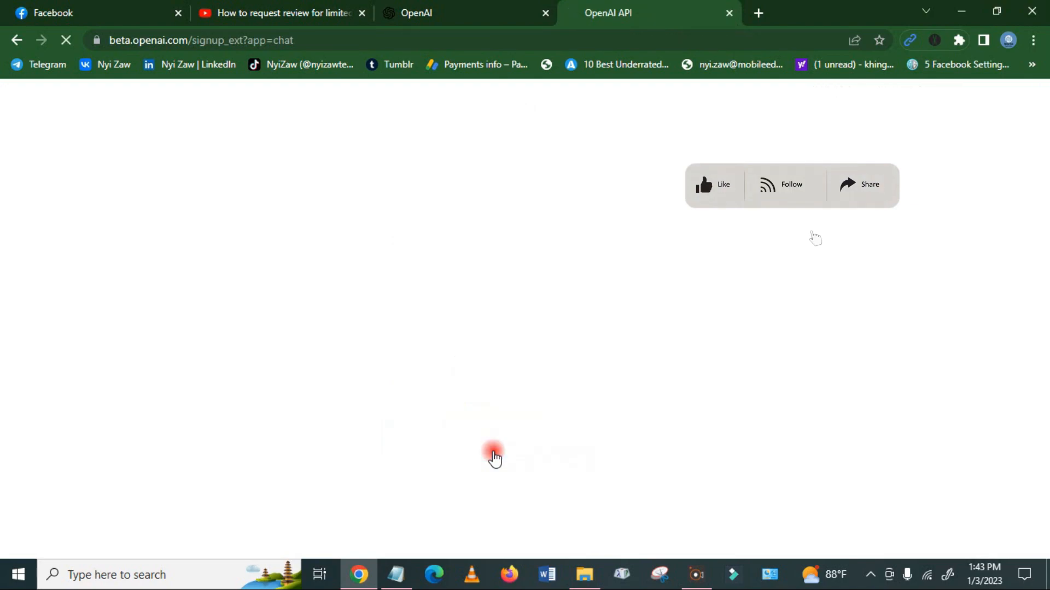
click(713, 185)
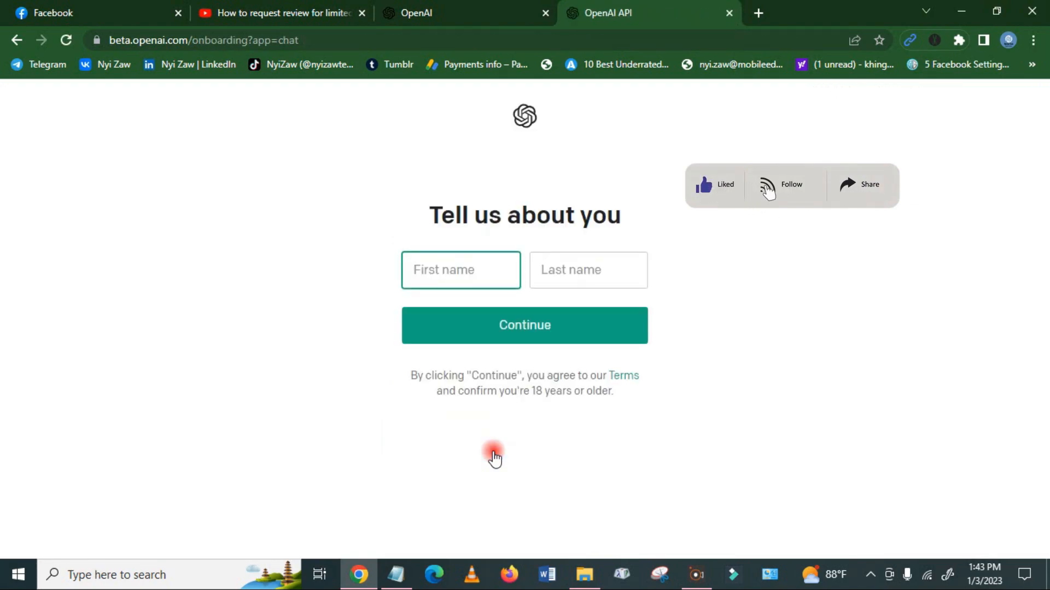
click(790, 184)
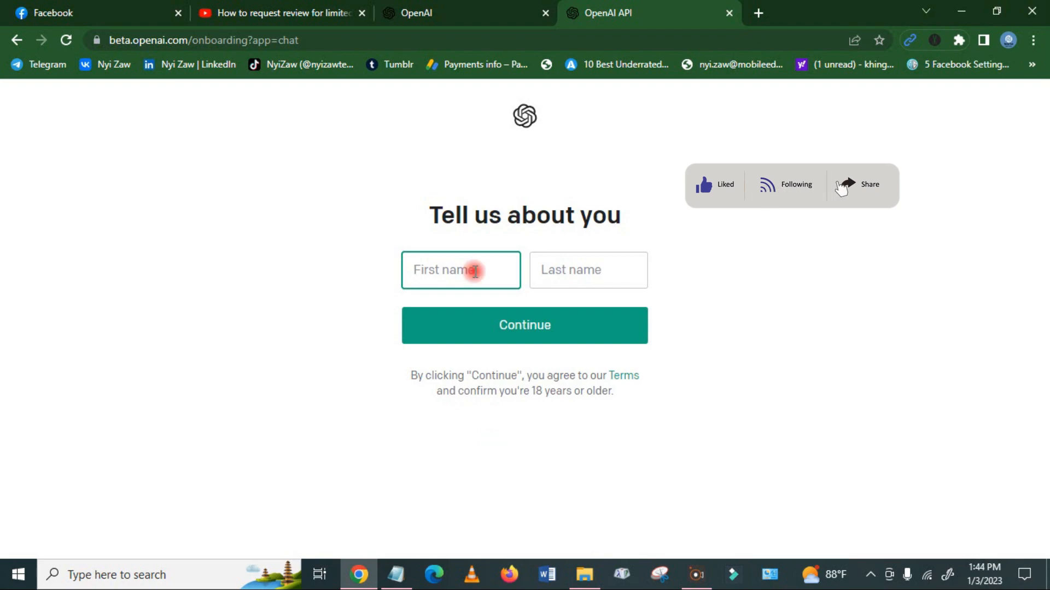
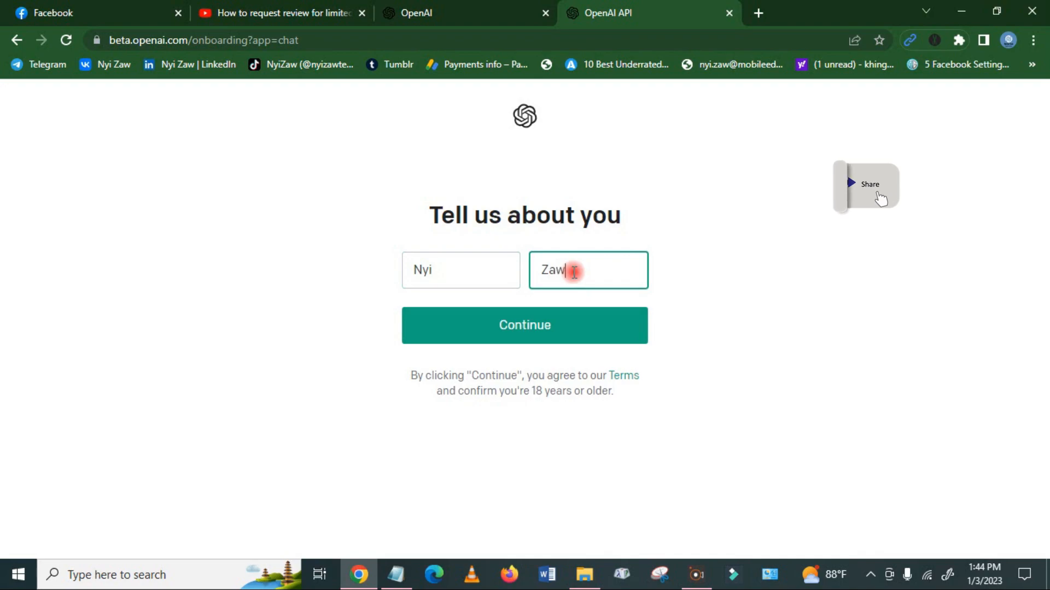
click(524, 325)
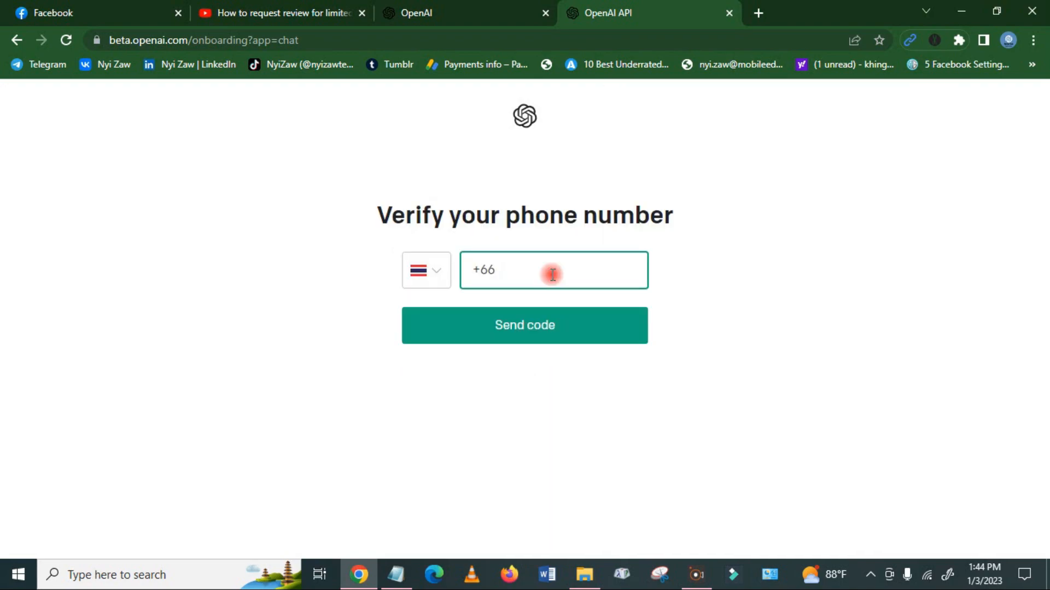
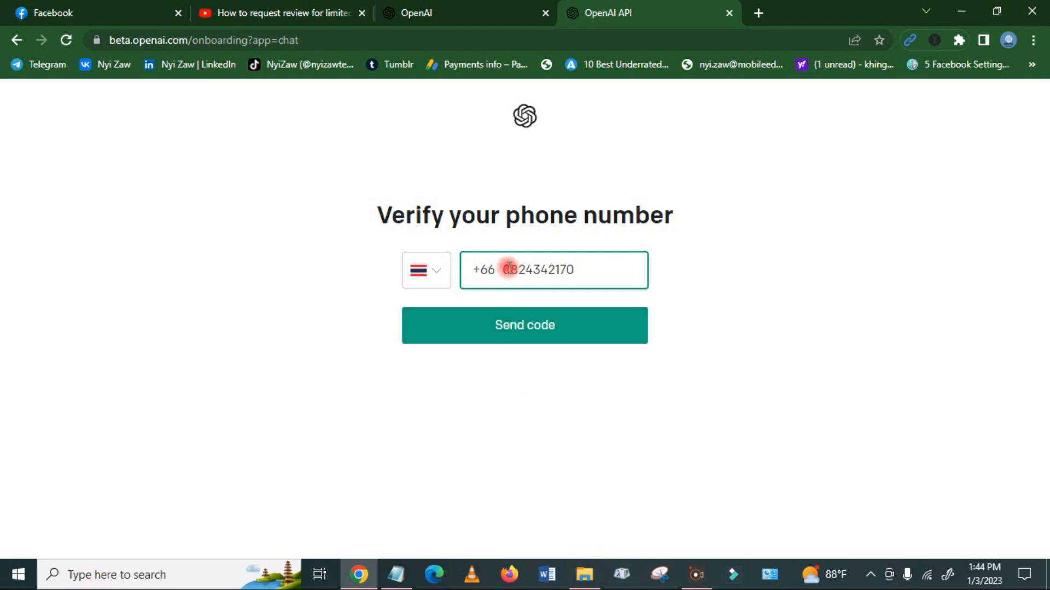
Enter the phone number, send the SMS code and enter it to verify.
click(524, 325)
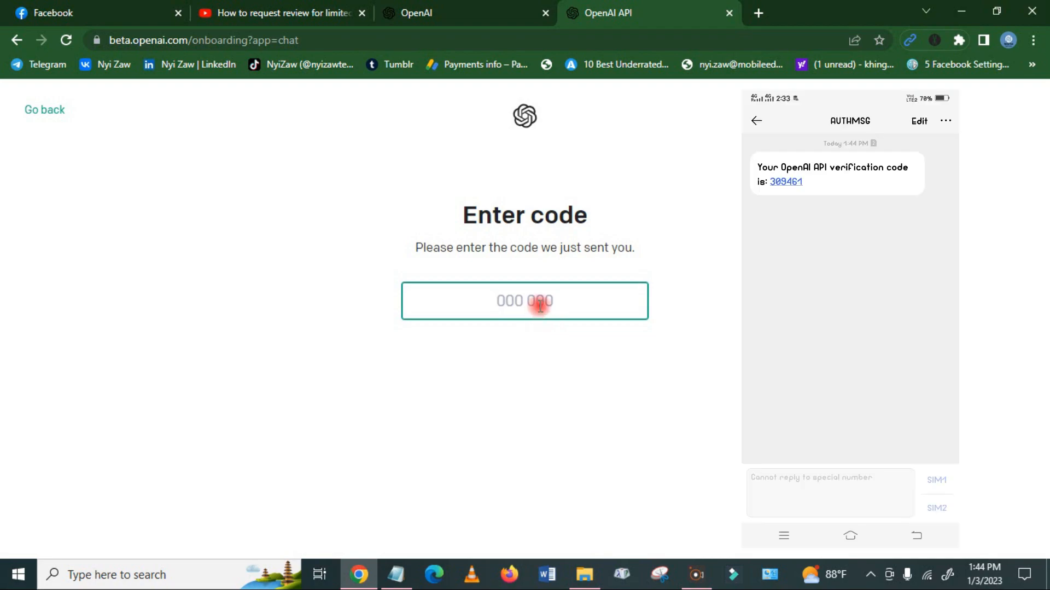
click(524, 301)
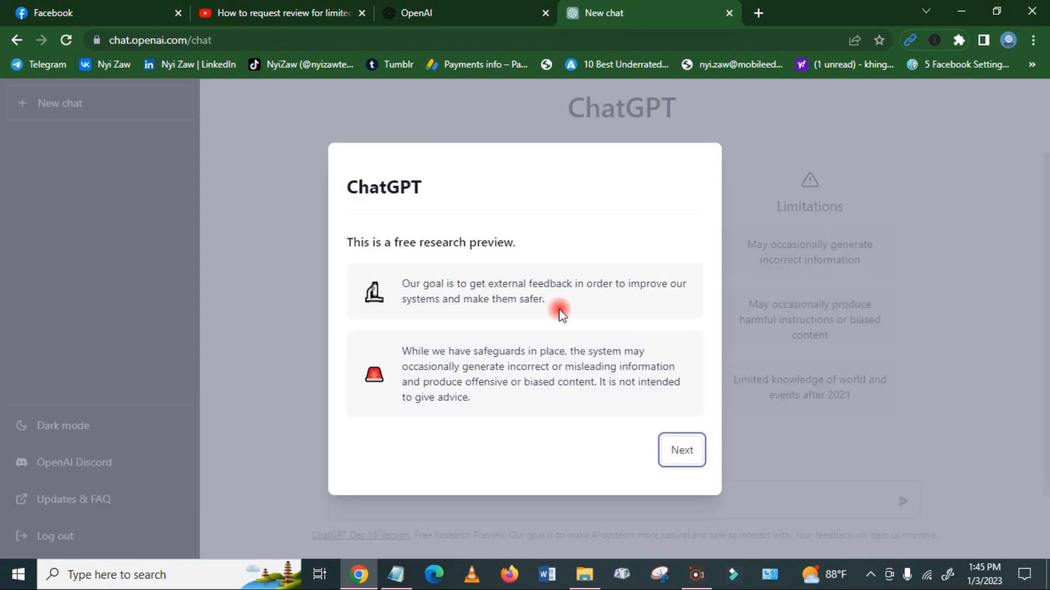
Dismiss the research preview, data collection and feedback notices to reach the empty chat.
click(682, 449)
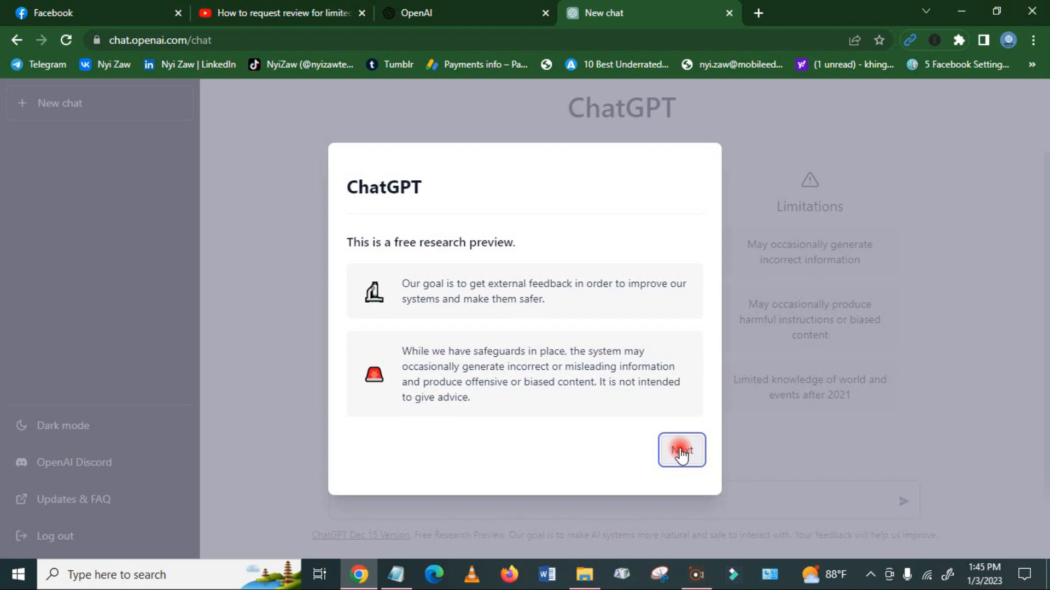
click(681, 449)
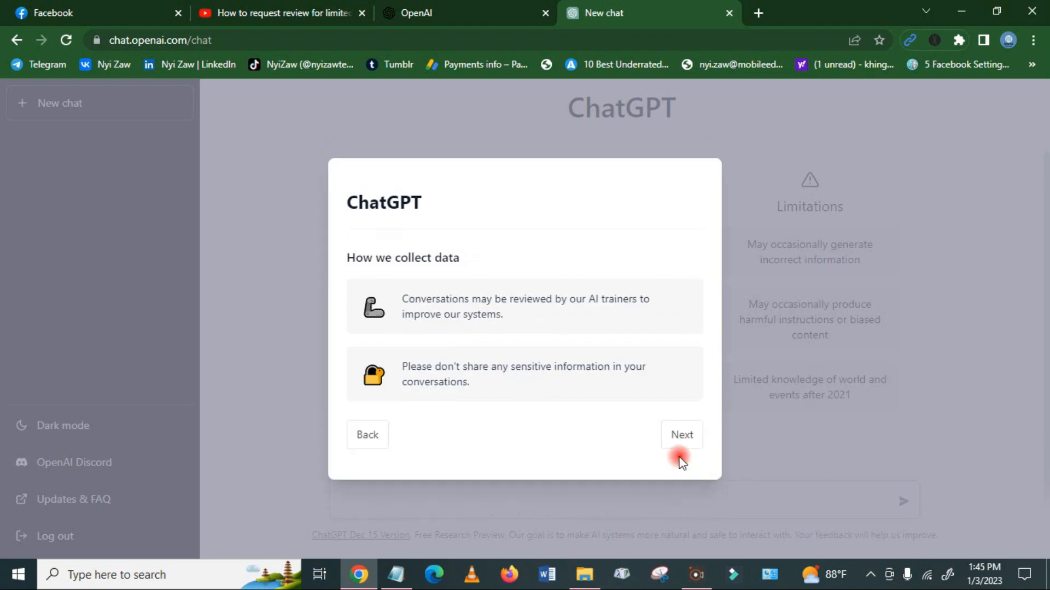
click(681, 434)
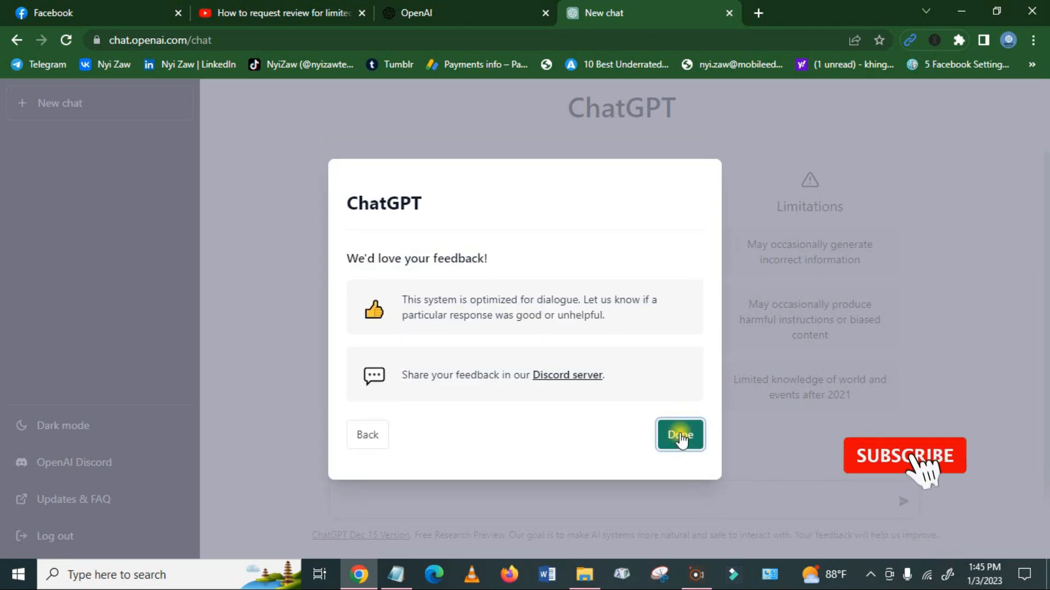
click(679, 435)
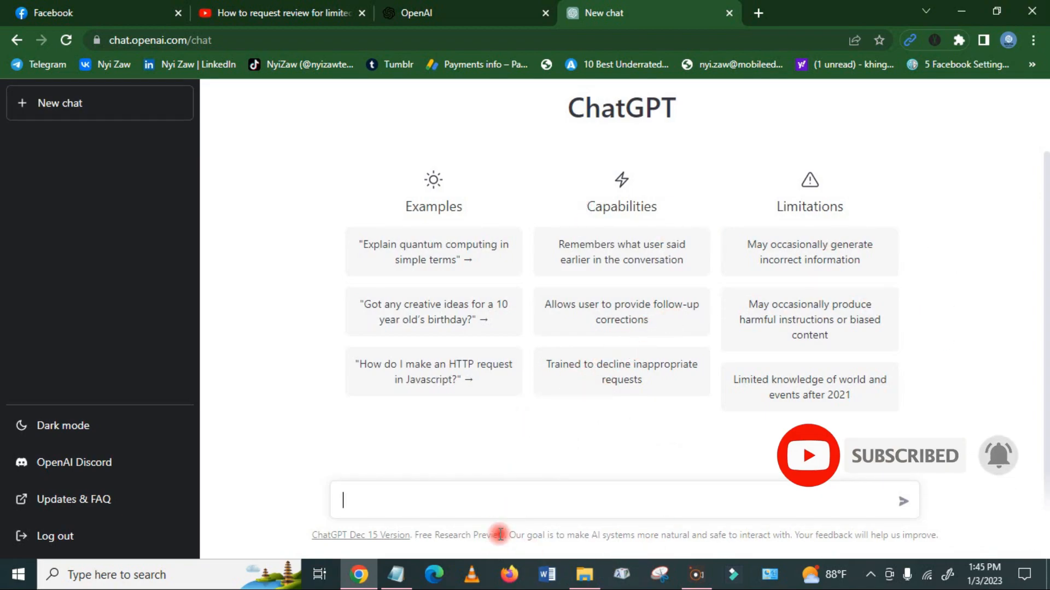
Ask ChatGPT 'What is TikTok?' and the Google versus ChatGPT question and get answers.
text(What is TikTok?)
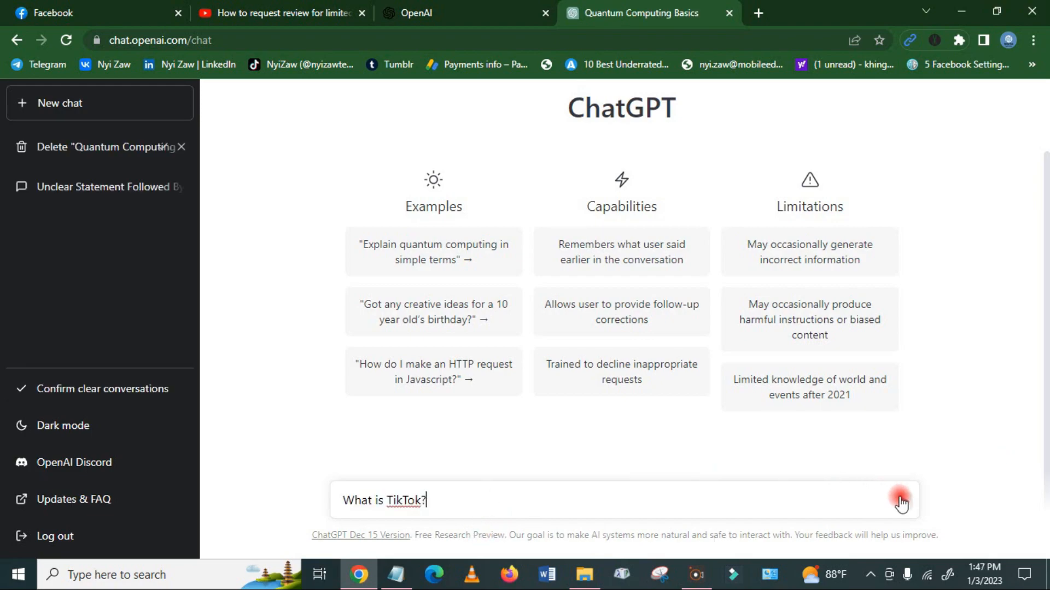
click(902, 503)
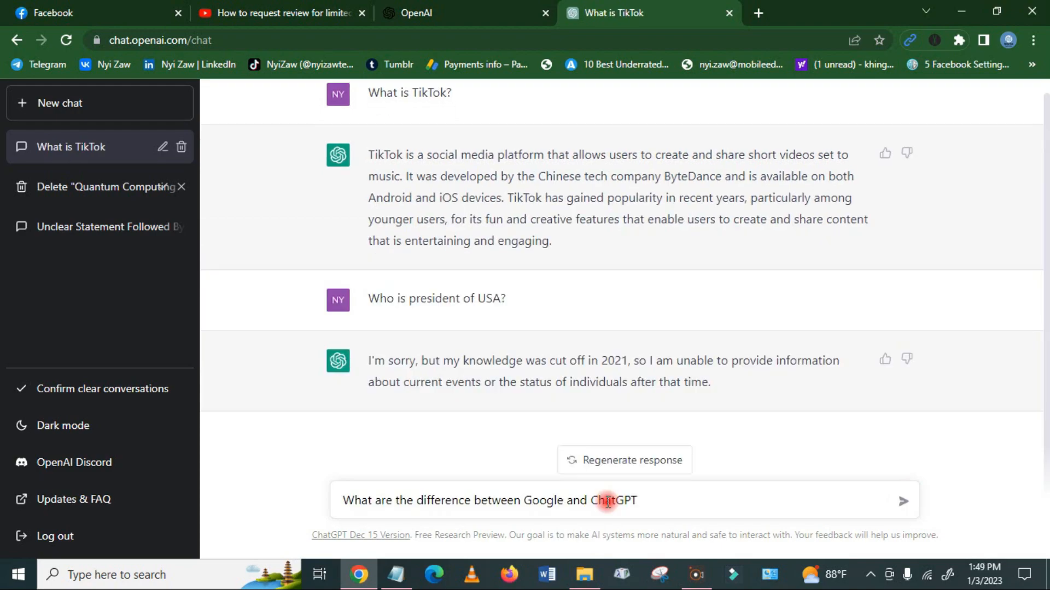
click(902, 502)
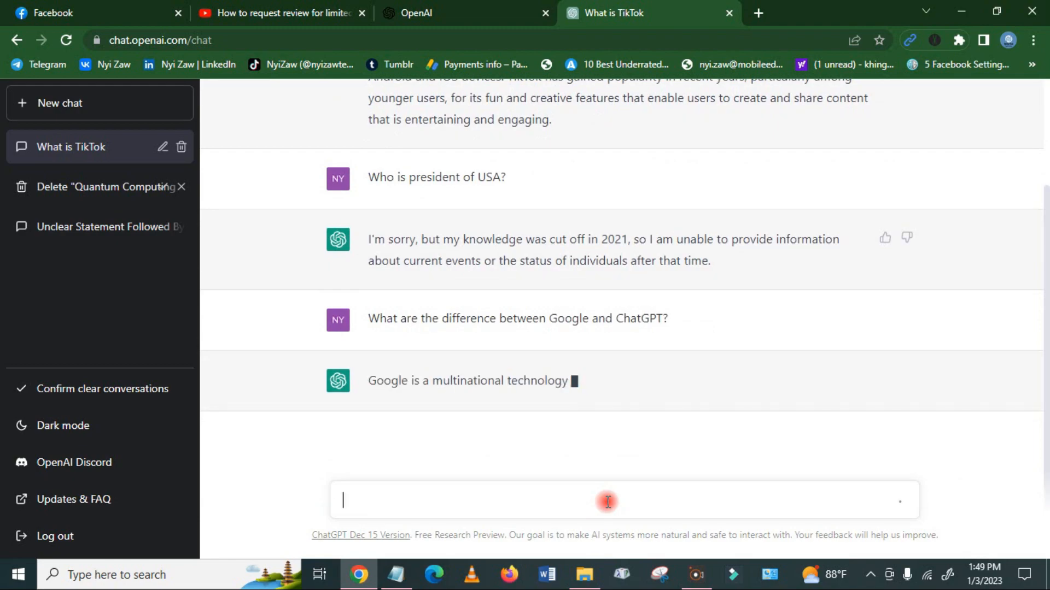